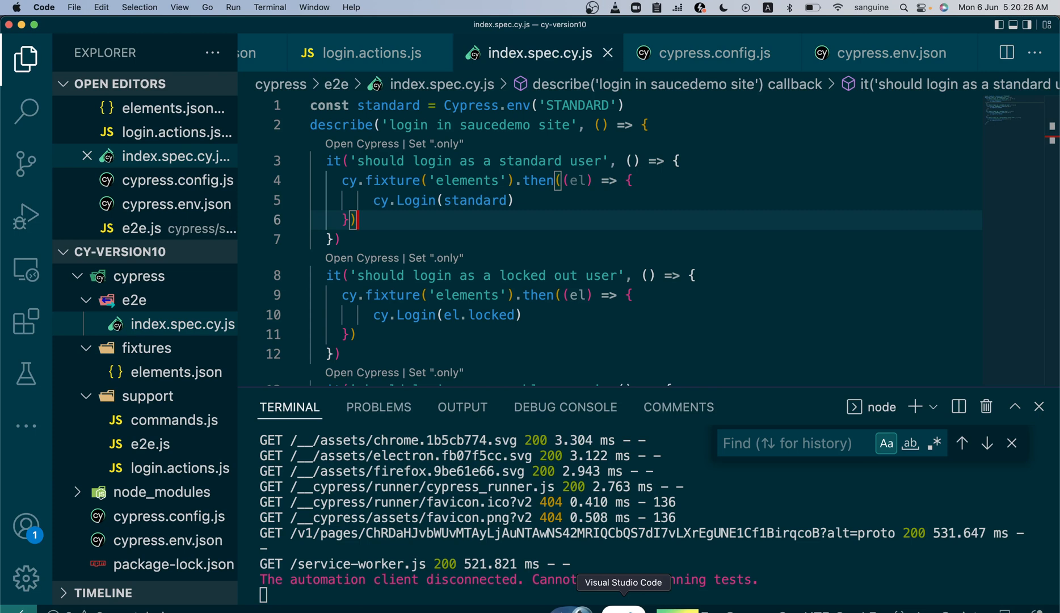
{"action": "mouse_move", "coordinate": [291, 84]}
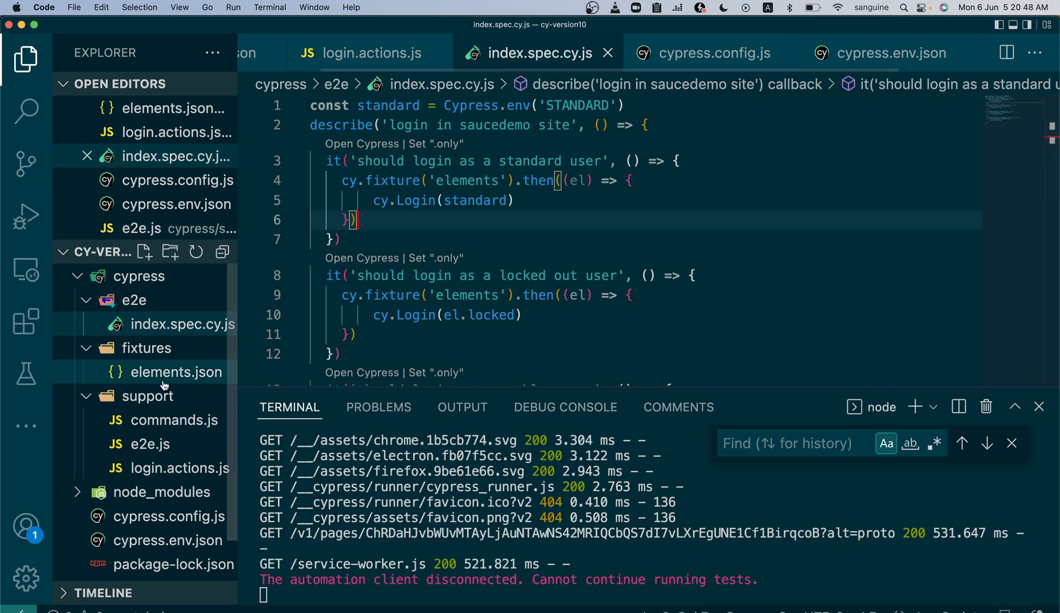
Step: Delete the standard, locked, problem and glitch user lines from fixtures/elements.json
{"action": "left_click", "coordinate": [174, 371]}
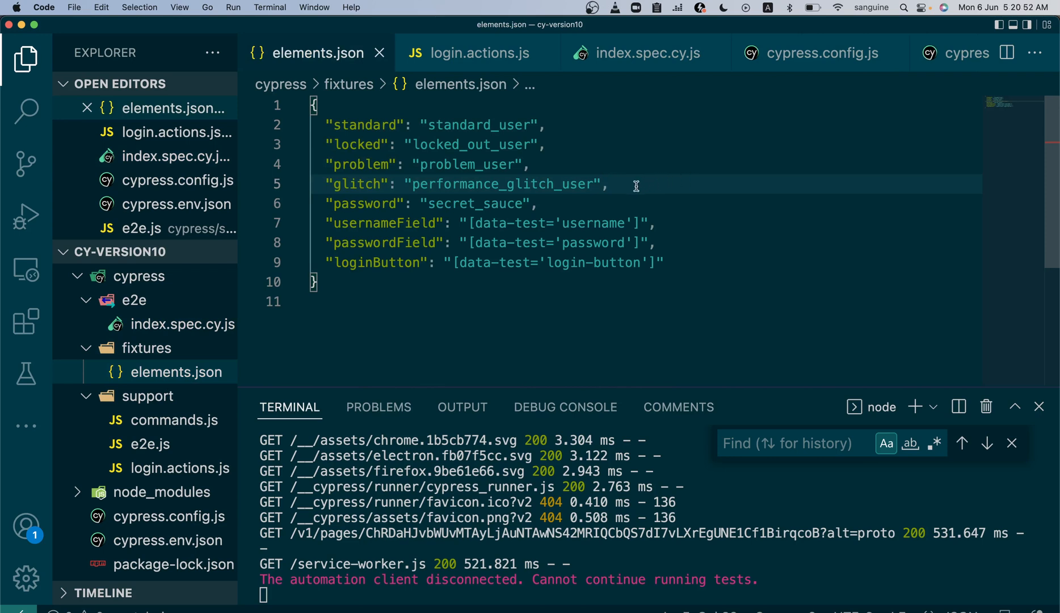
{"action": "mouse_move", "coordinate": [608, 185]}
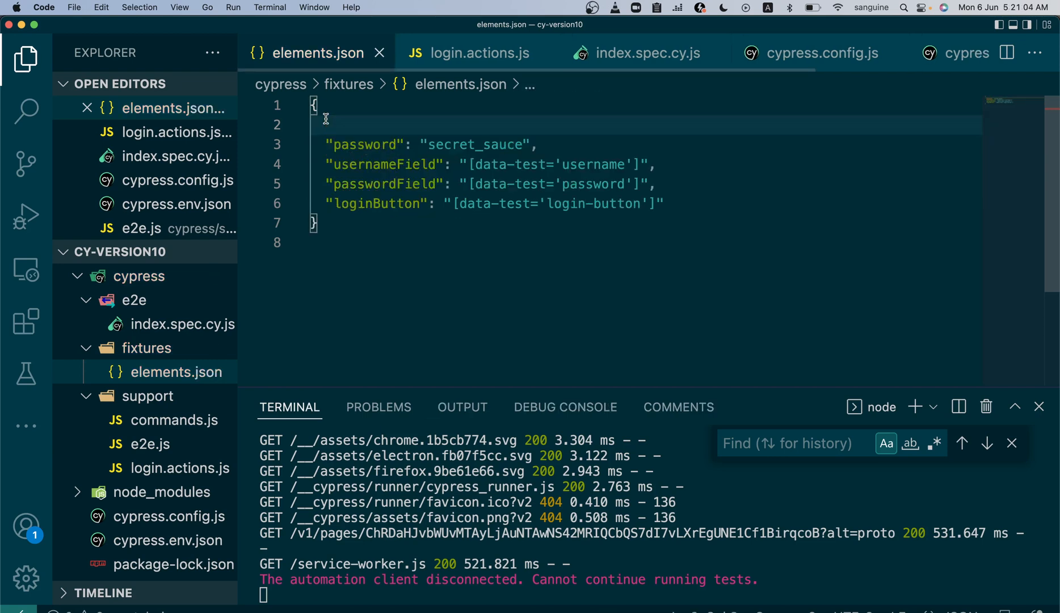
{"action": "key", "text": "Backspace"}
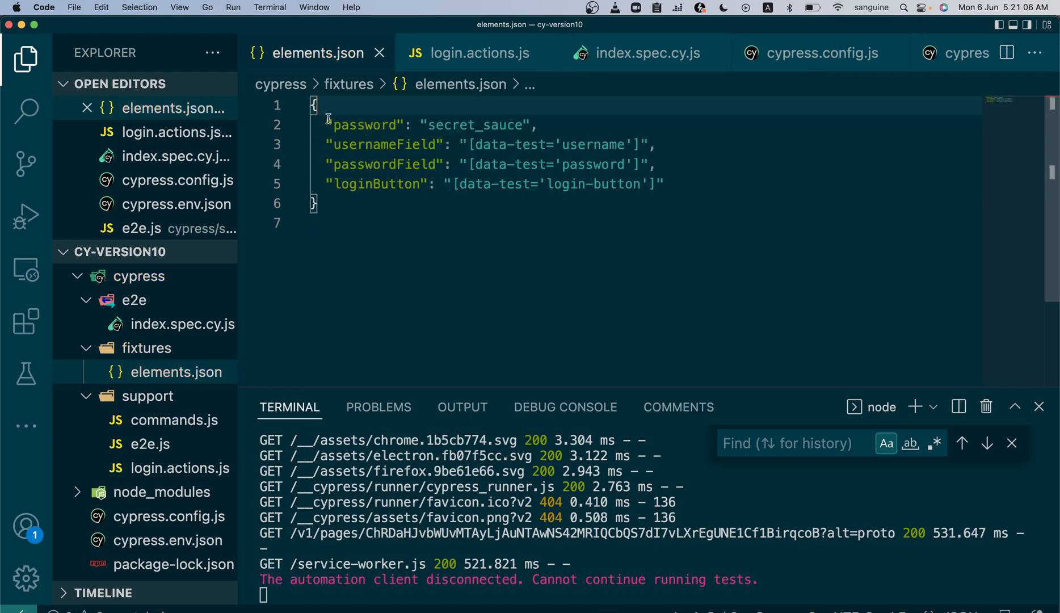
{"action": "left_click", "coordinate": [822, 52]}
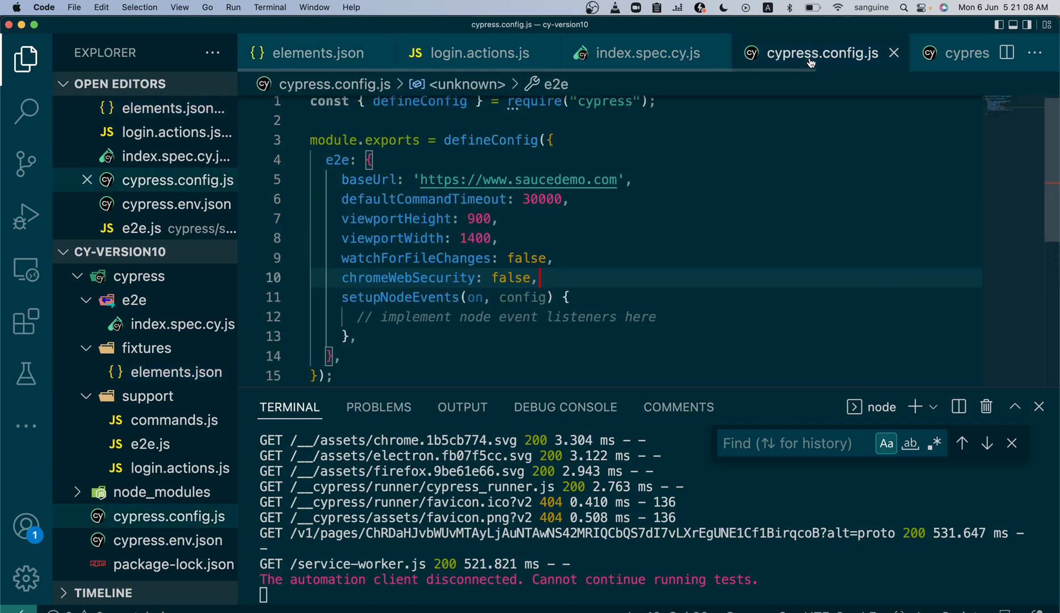
Step: Rename STANDARD to USERS in cypress.env.json and paste the four user entries inside {}
{"action": "left_click", "coordinate": [176, 203]}
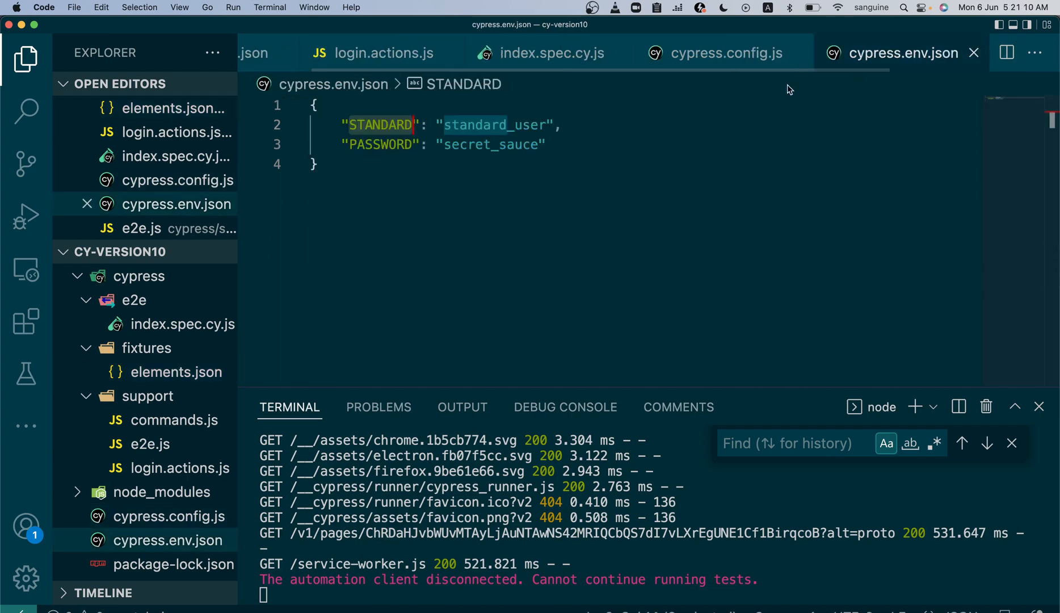
{"action": "mouse_move", "coordinate": [398, 126]}
{"action": "type", "text": "\"USERS\":"}
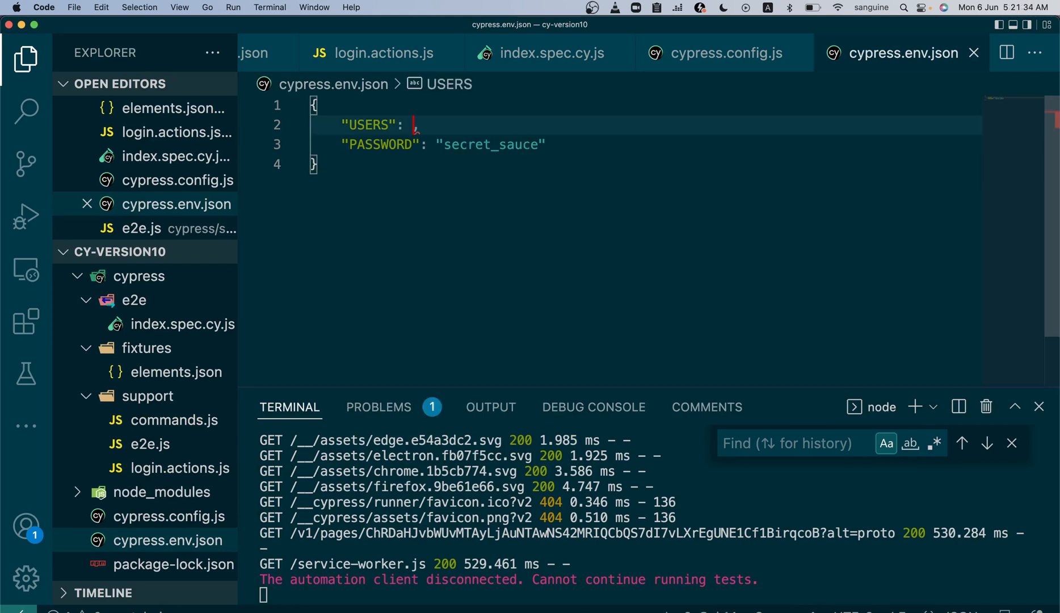
{"action": "type", "text": "{}"}
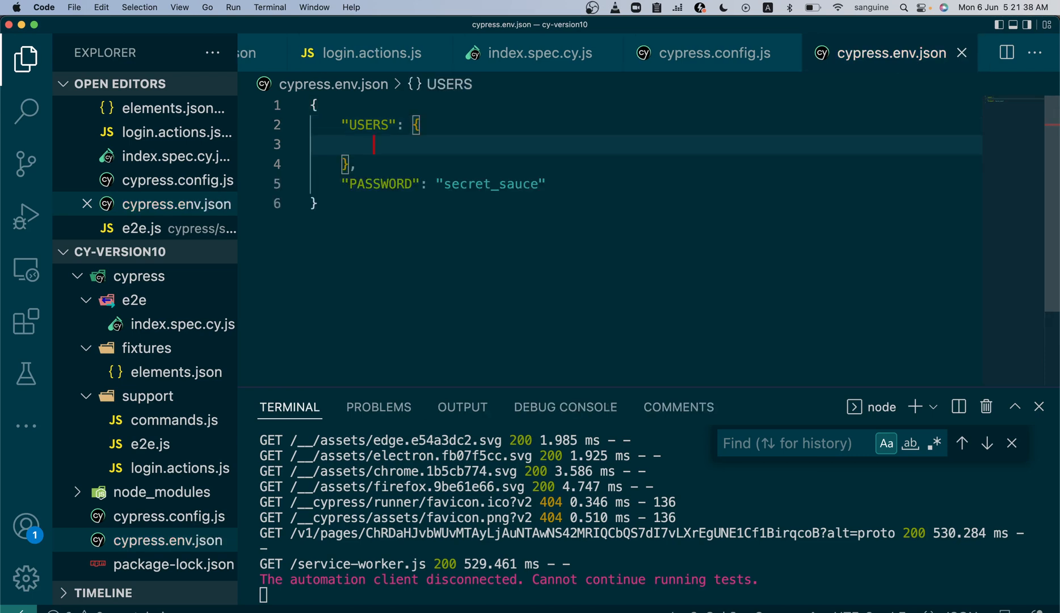
{"action": "right_click", "coordinate": [600, 204]}
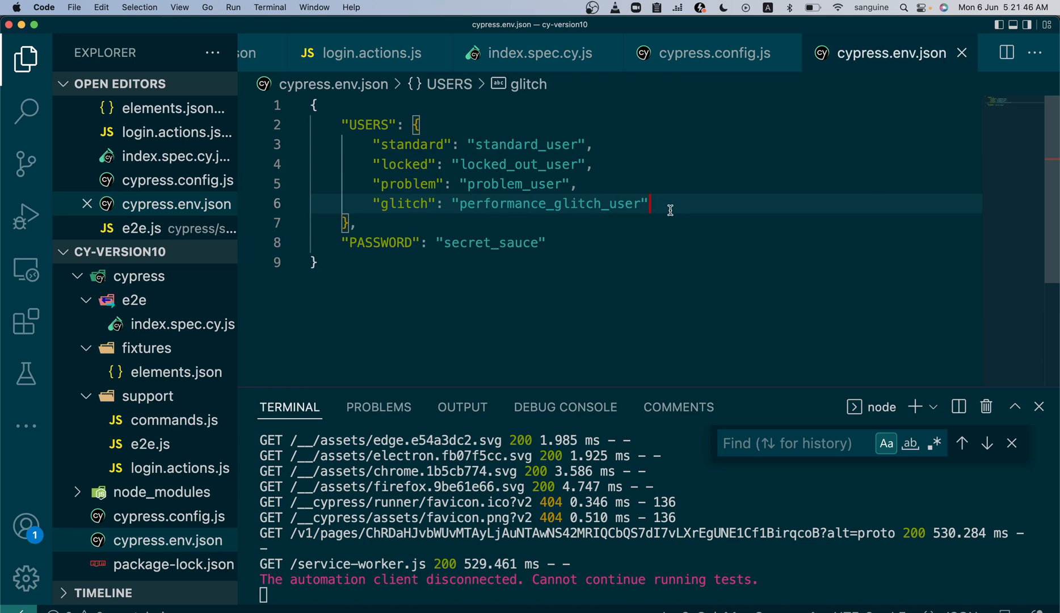
{"action": "mouse_move", "coordinate": [642, 169]}
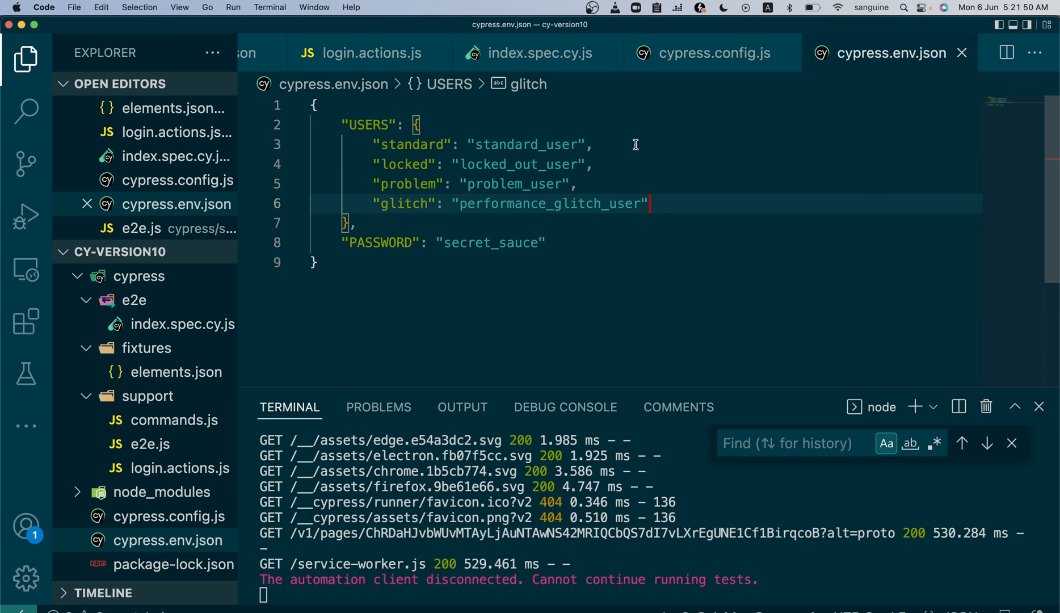
{"action": "mouse_move", "coordinate": [576, 96]}
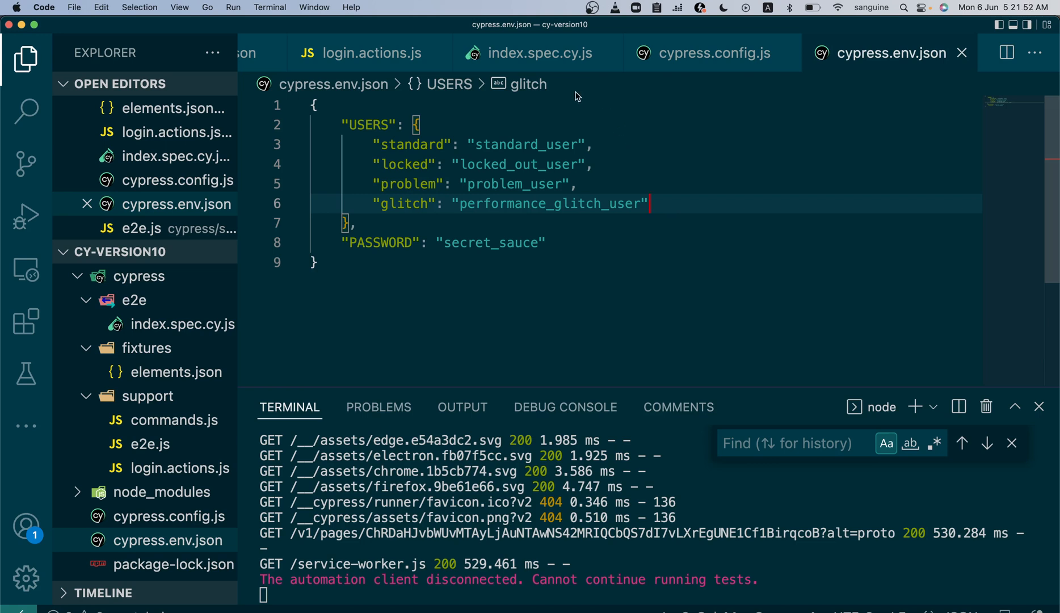
{"action": "mouse_move", "coordinate": [536, 53]}
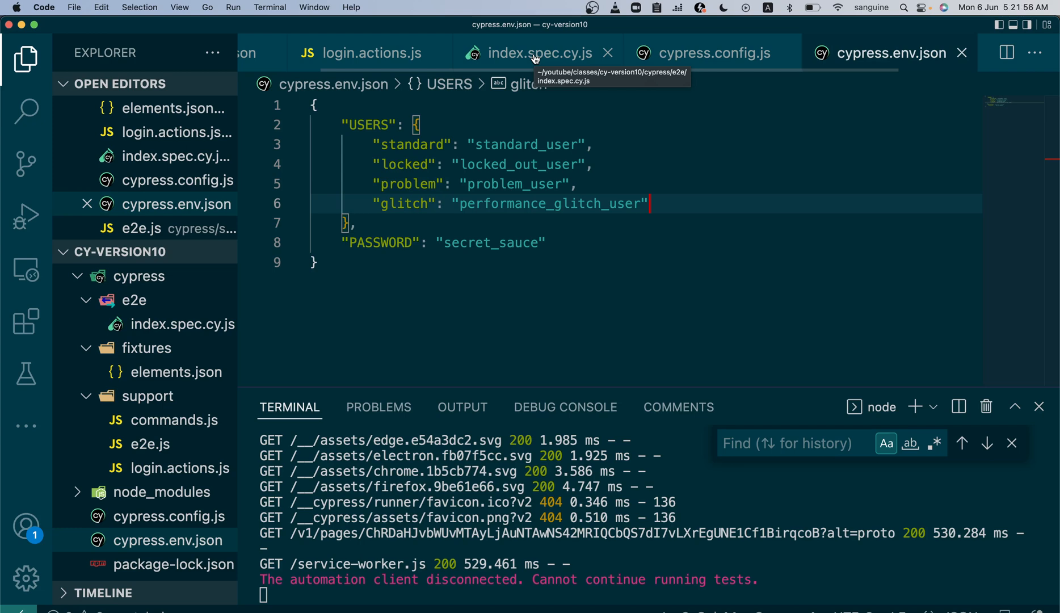
Step: Change line 1 of index.spec.cy.js to const users = Cypress.env('USERS')
{"action": "left_click", "coordinate": [539, 52]}
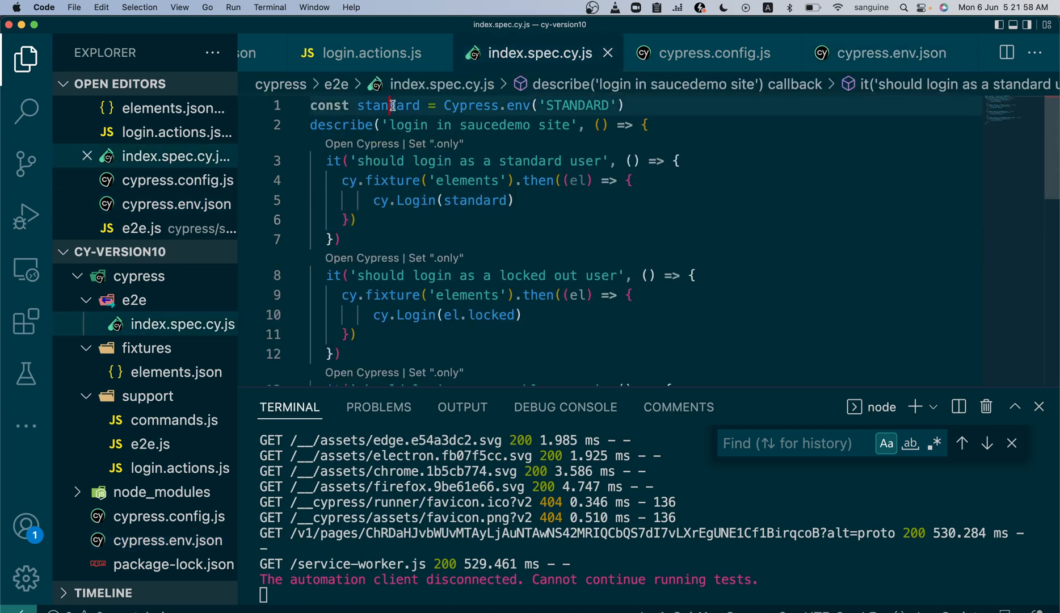
{"action": "type", "text": "user"}
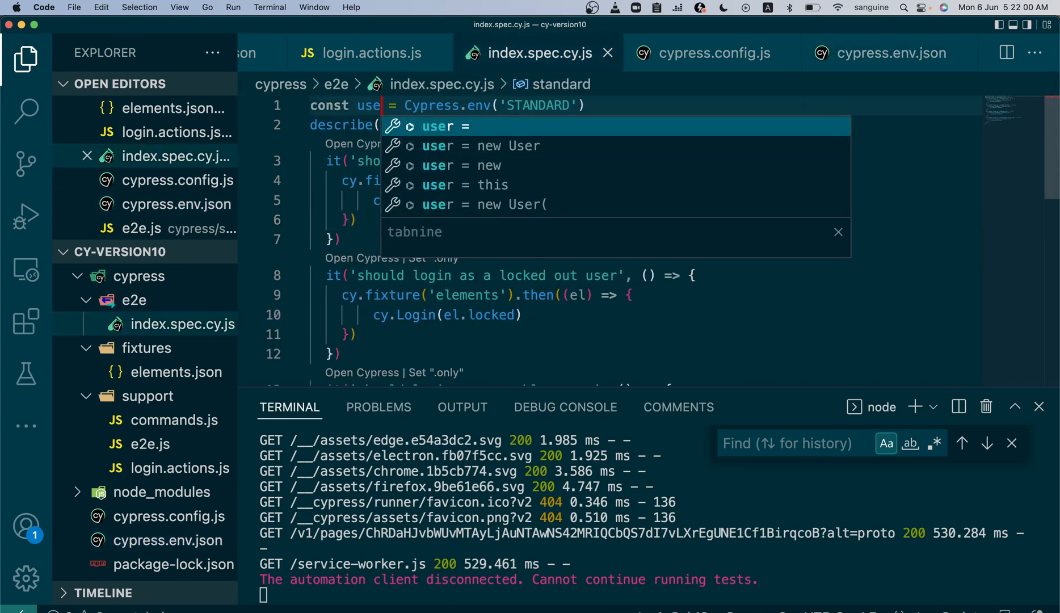
{"action": "type", "text": "rs"}
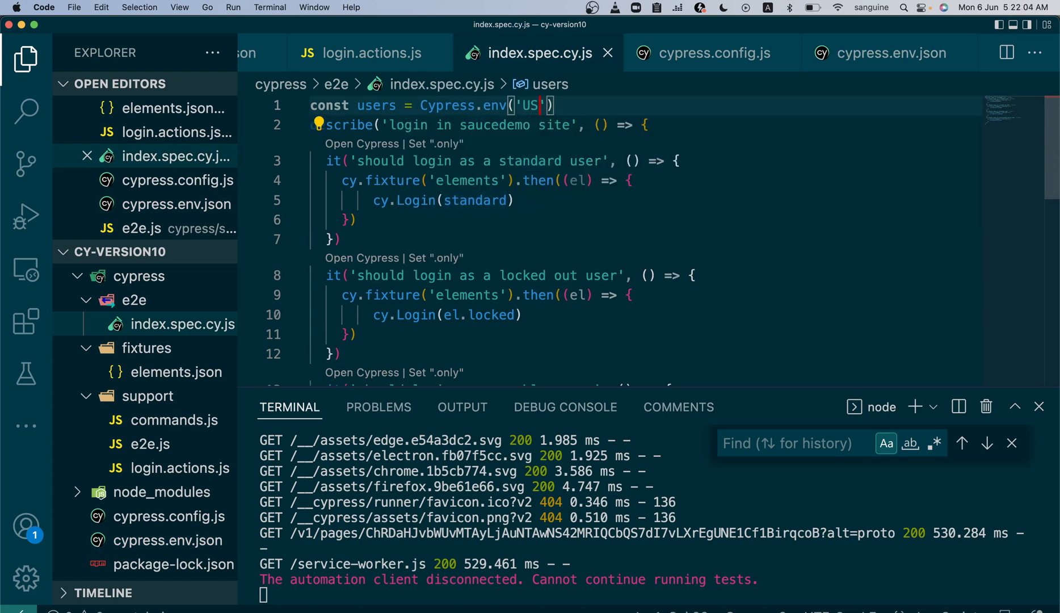
{"action": "type", "text": "ERS"}
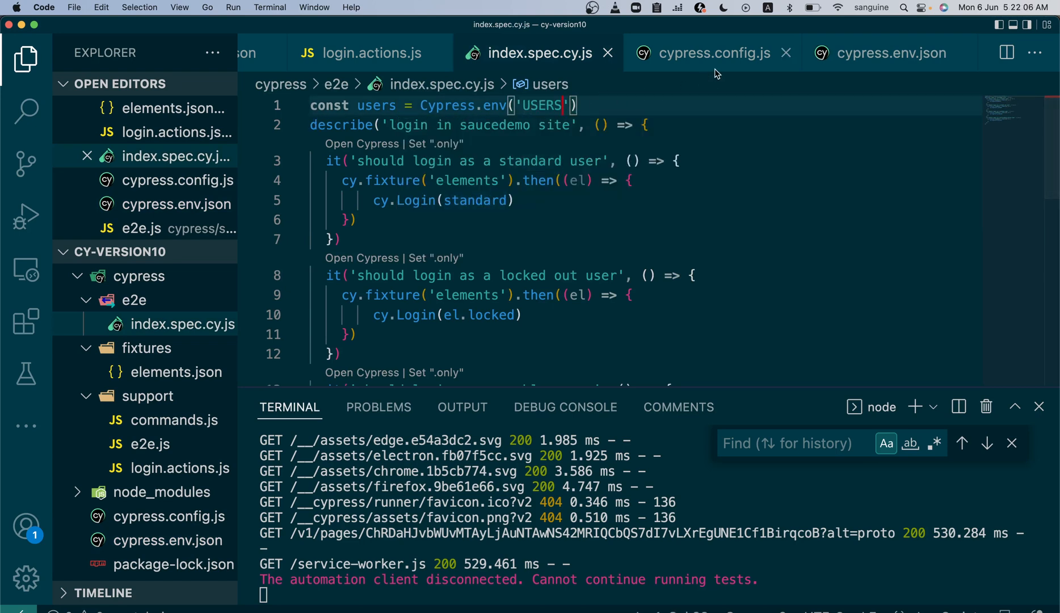
{"action": "left_click", "coordinate": [890, 52]}
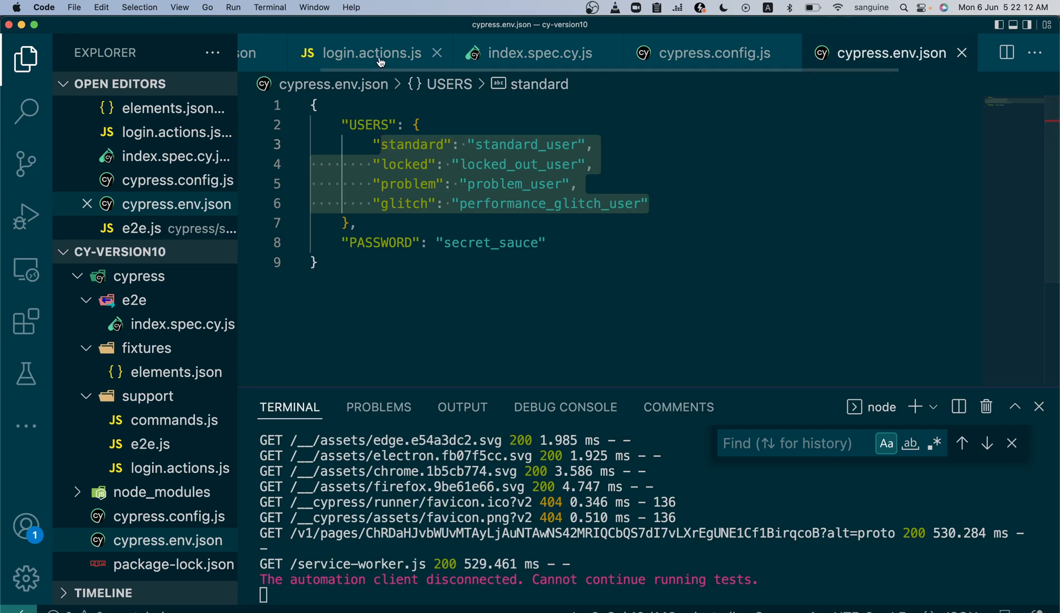
Step: Review login.actions.js, then drop the cy.fixture wrappers from the standard and locked-out tests
{"action": "left_click", "coordinate": [372, 53]}
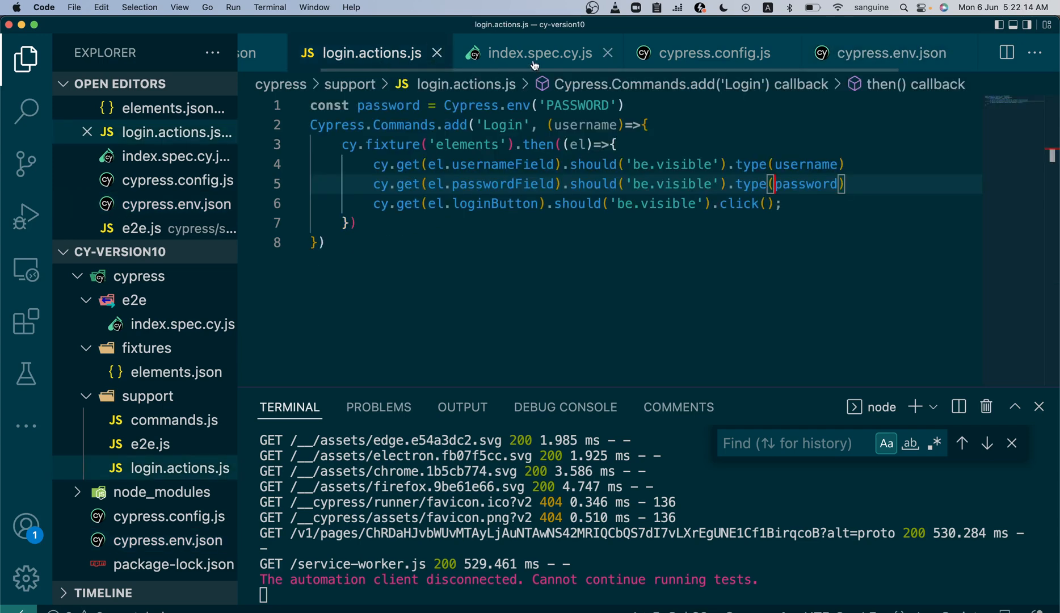
{"action": "left_click", "coordinate": [539, 52]}
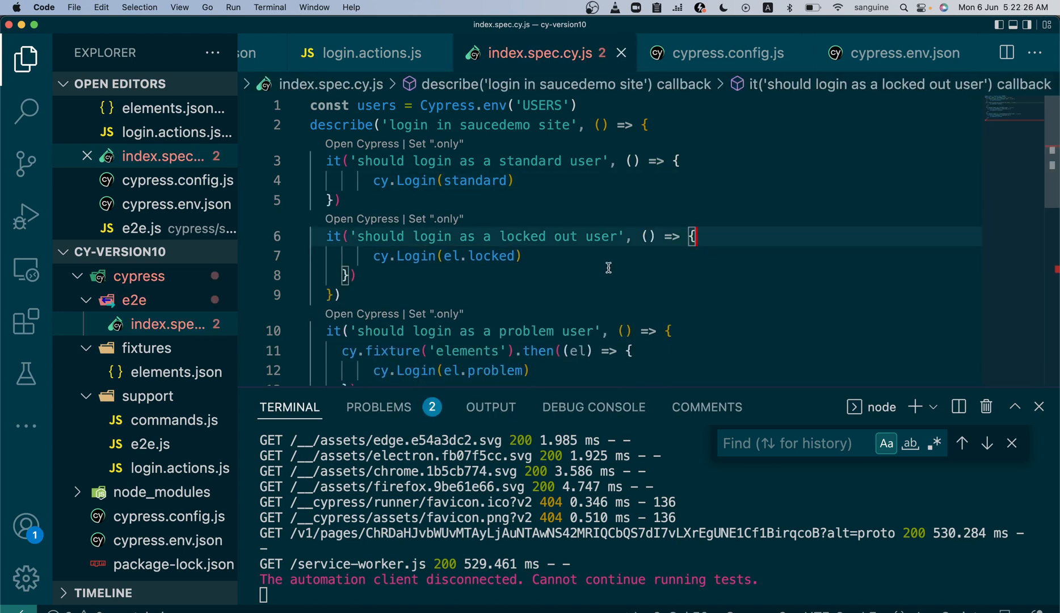
Step: Remove the cy.fixture wrappers from the problem and glitch tests, fix braces, and Format Document
{"action": "left_click", "coordinate": [522, 255]}
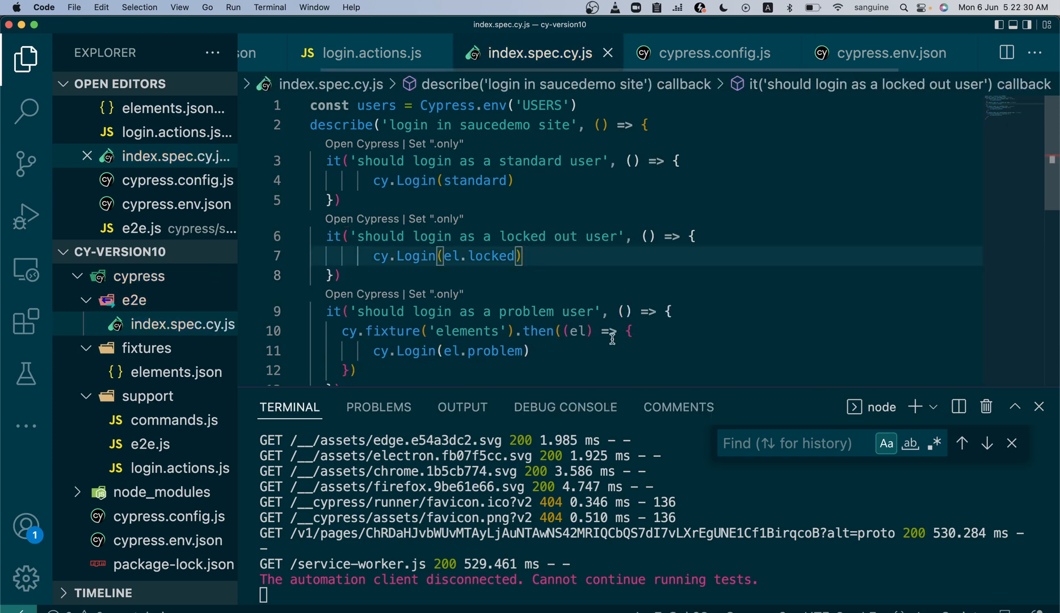
{"action": "left_click", "coordinate": [674, 311]}
{"action": "type", "text": "cy.Login(el.glitch)"}
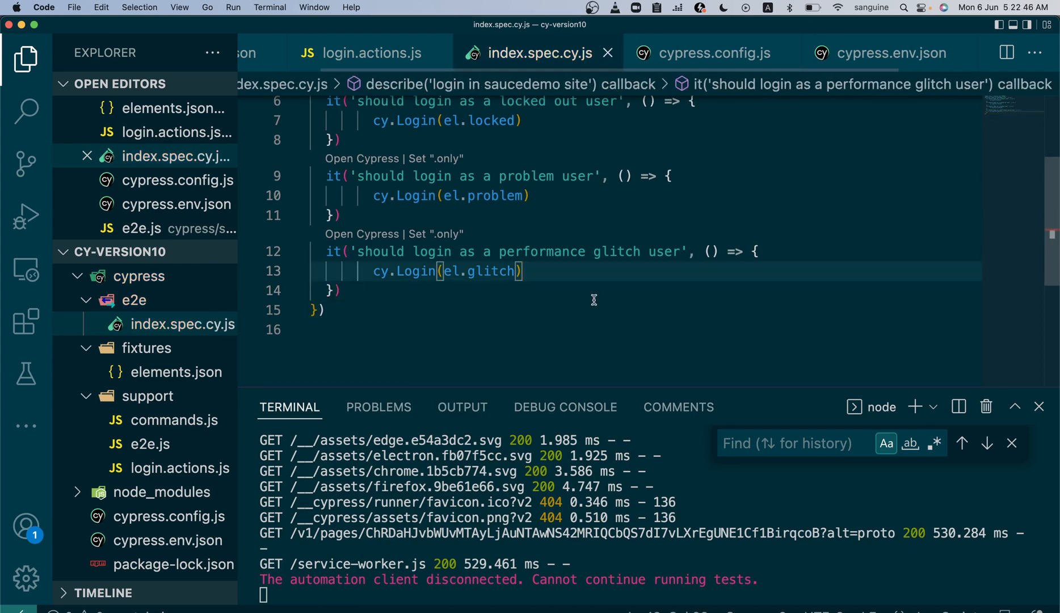
{"action": "right_click", "coordinate": [595, 300]}
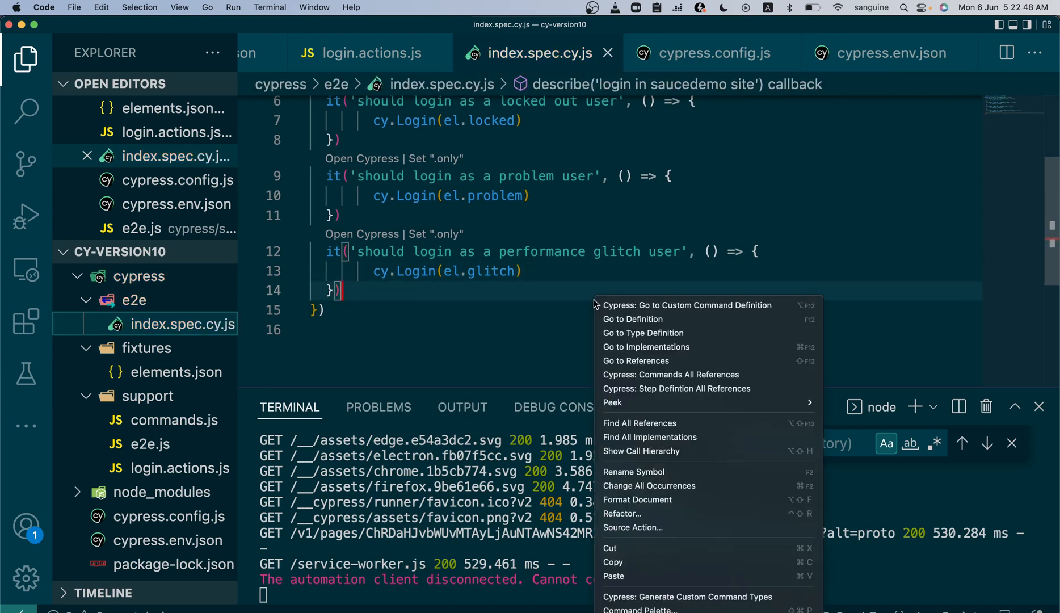
{"action": "mouse_move", "coordinate": [649, 436]}
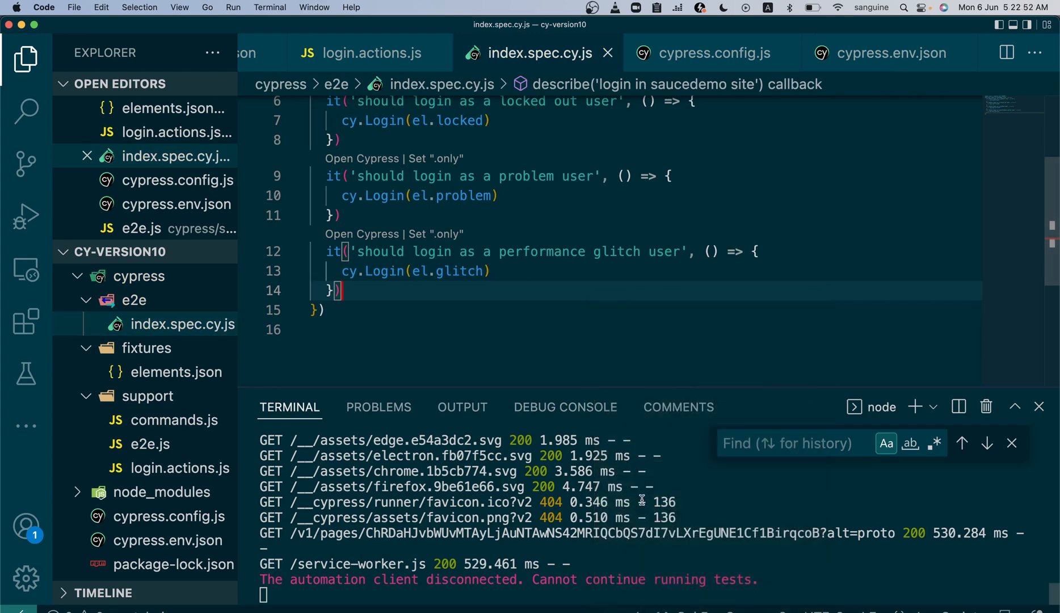
{"action": "scroll", "scroll_direction": "up", "scroll_amount": 3}
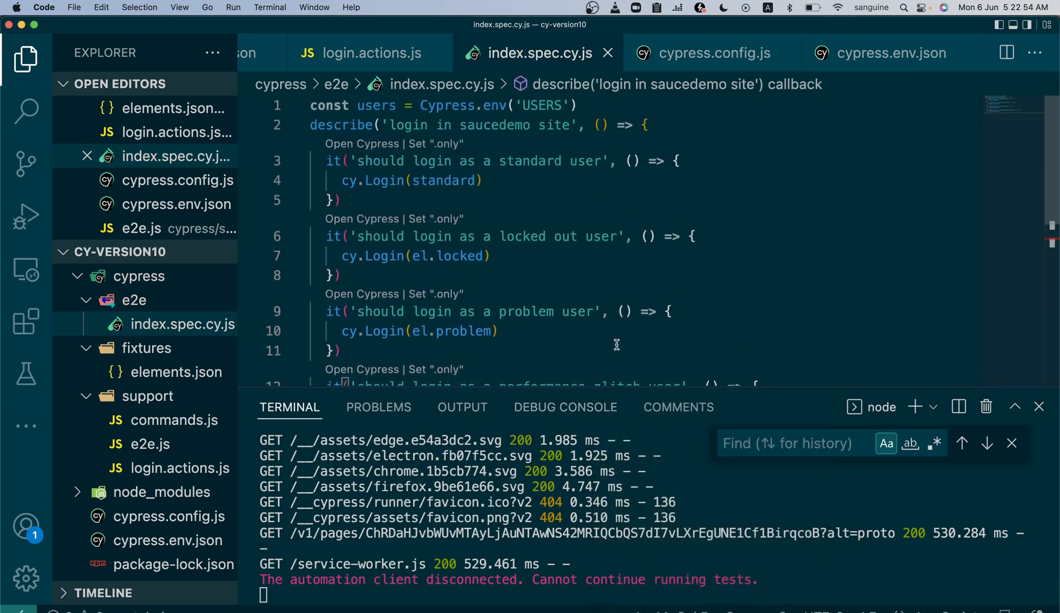
{"action": "mouse_move", "coordinate": [507, 160]}
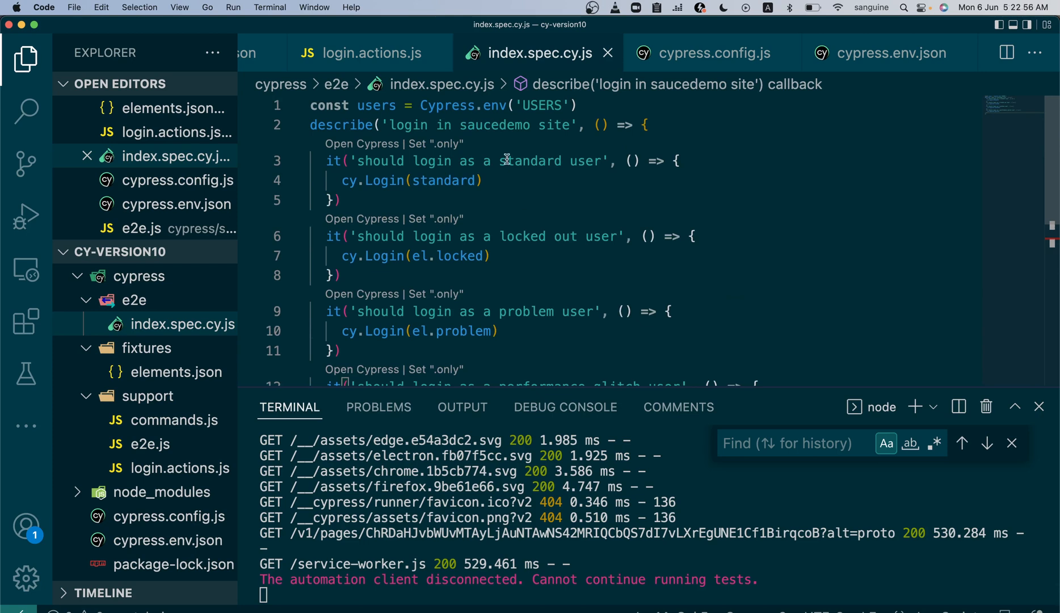
{"action": "mouse_move", "coordinate": [454, 189]}
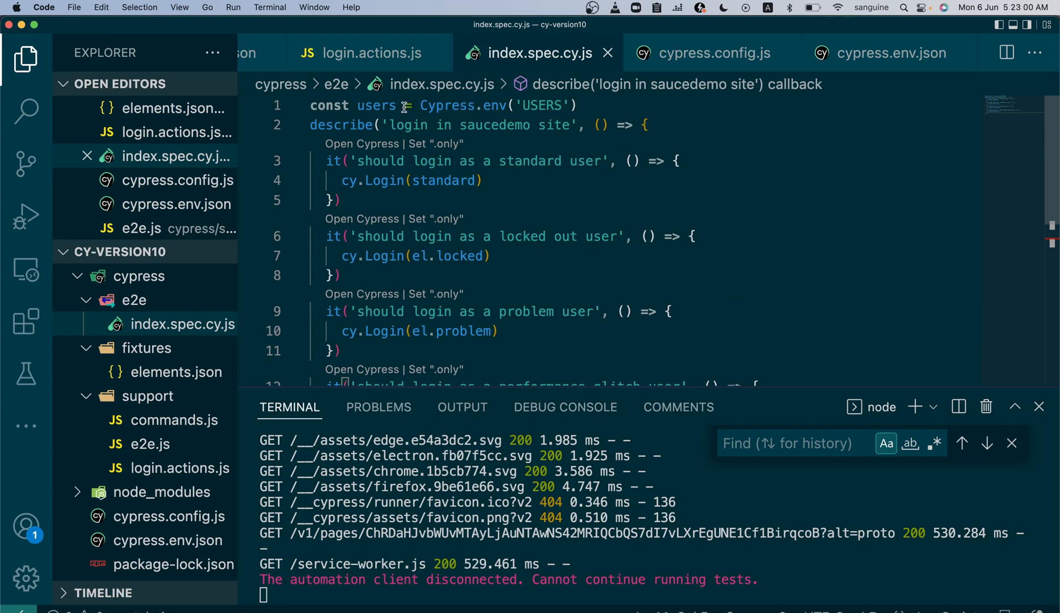
{"action": "mouse_move", "coordinate": [481, 112]}
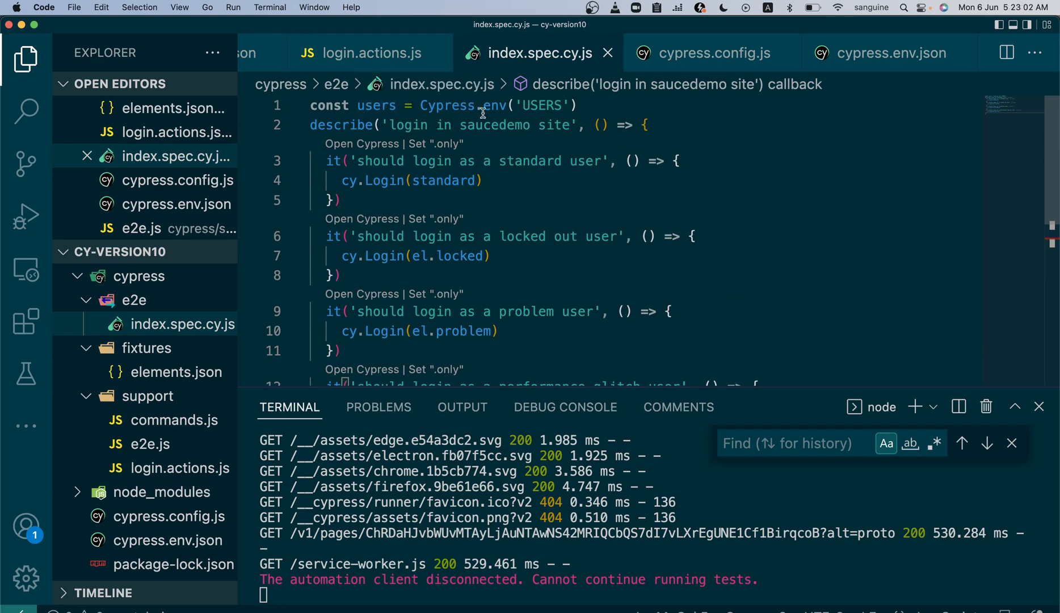
{"action": "mouse_move", "coordinate": [892, 52]}
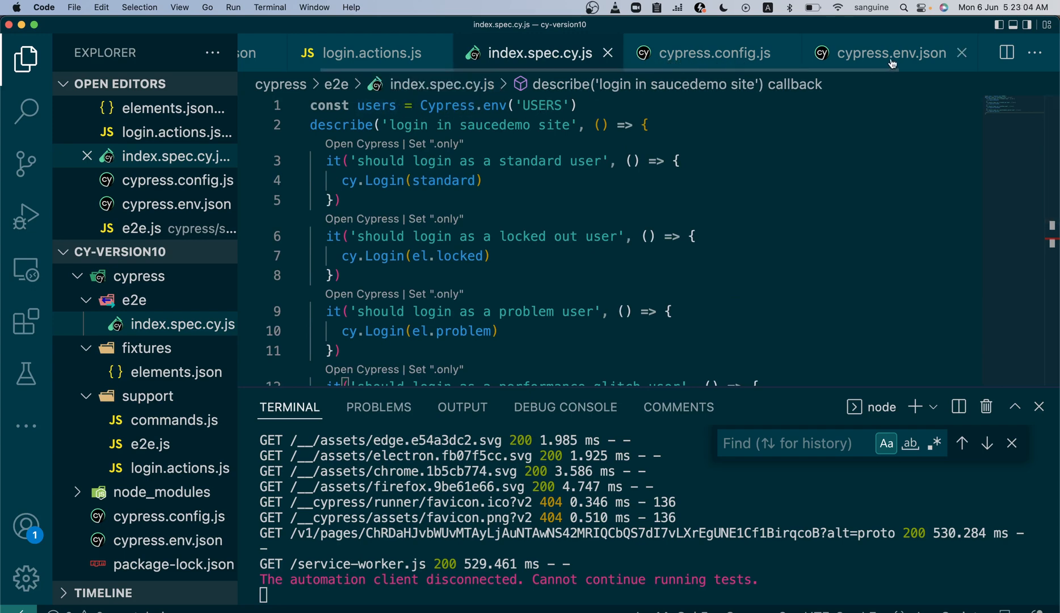
{"action": "left_click", "coordinate": [892, 52]}
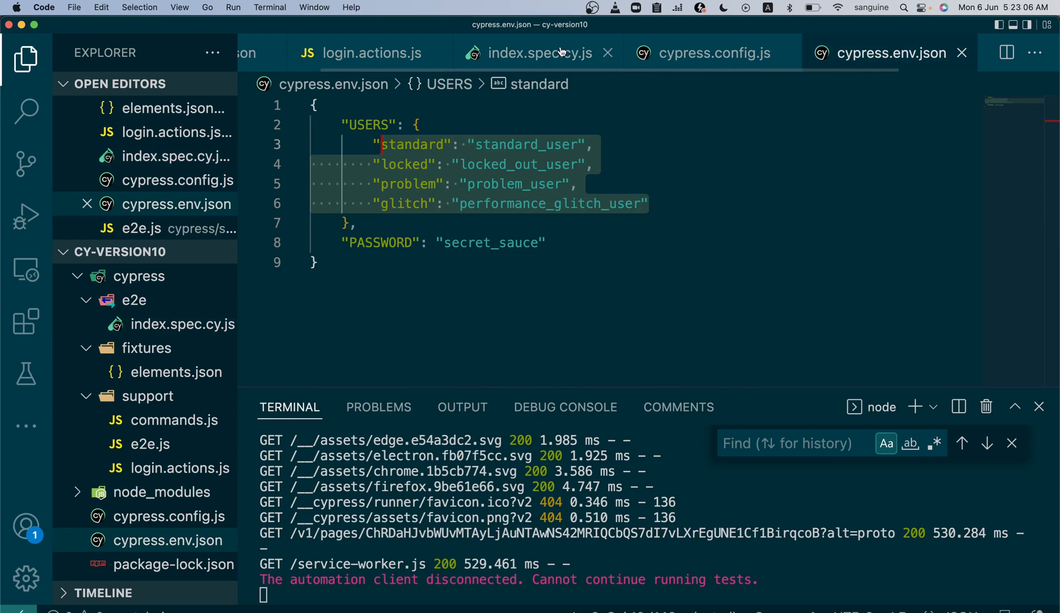
{"action": "left_click", "coordinate": [535, 52]}
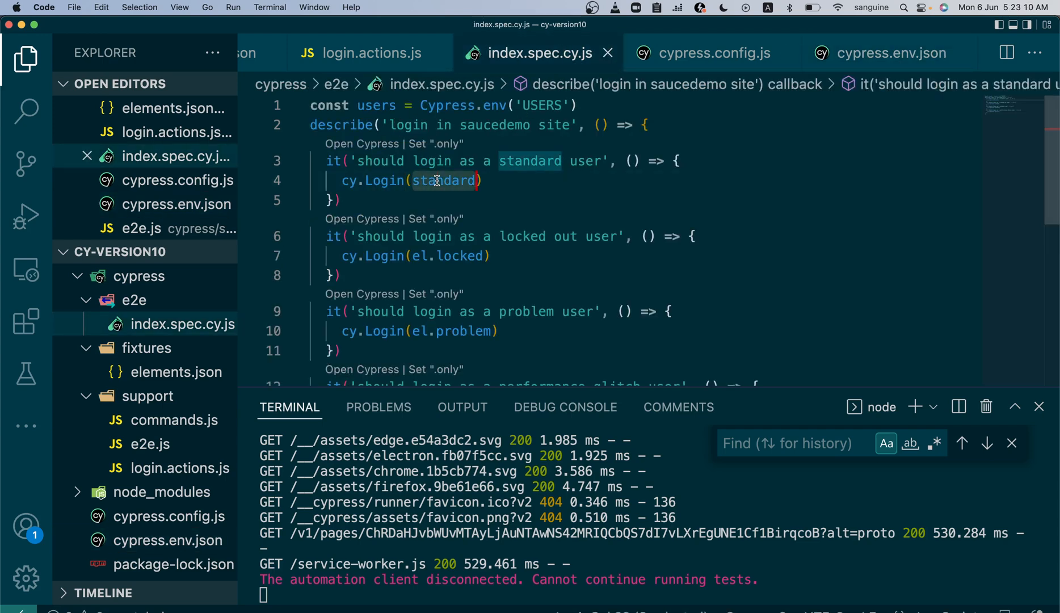
Step: Make the first two tests call cy.Login(users['standard']) and cy.Login(users['locked'])
{"action": "type", "text": "users"}
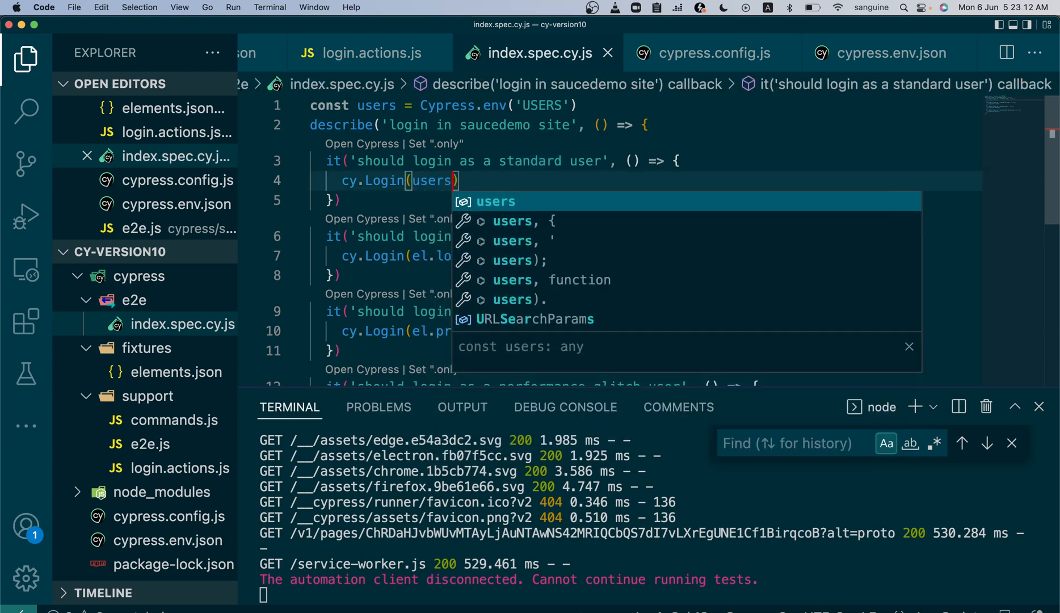
{"action": "type", "text": "[]"}
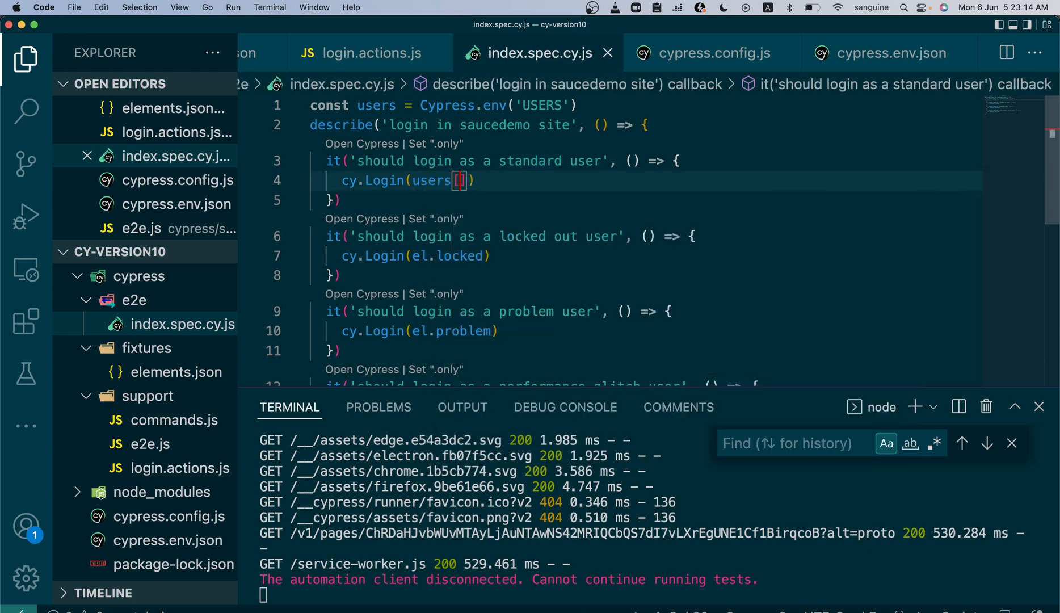
{"action": "type", "text": "'standard"}
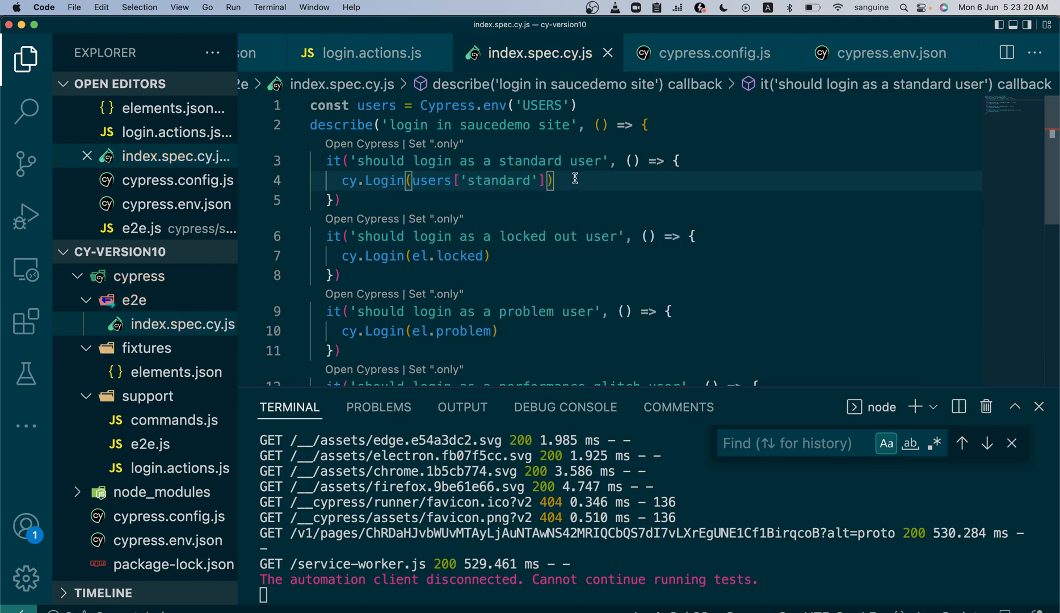
{"action": "mouse_move", "coordinate": [480, 255]}
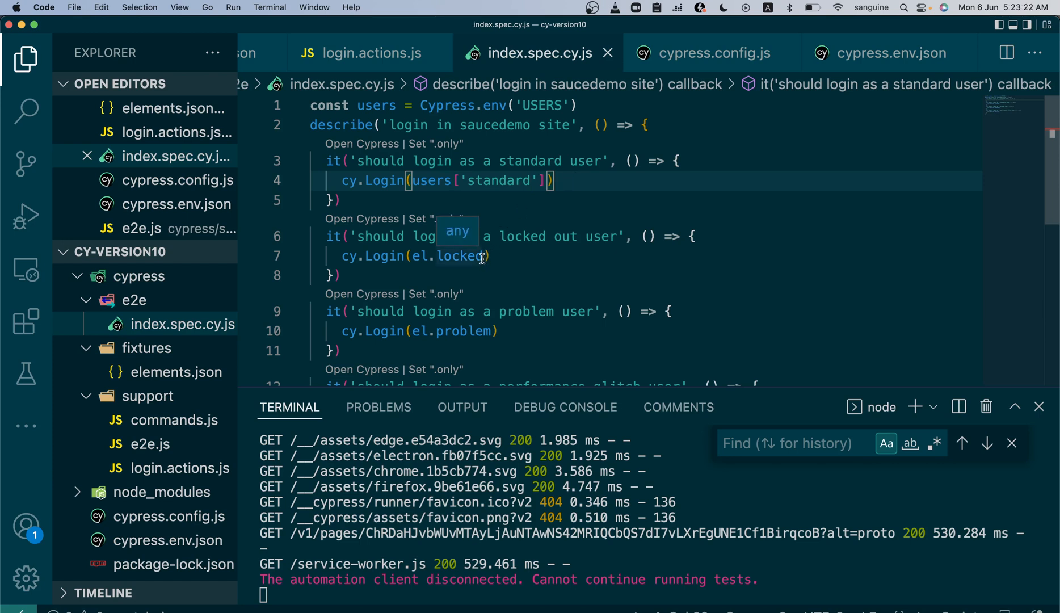
{"action": "left_click", "coordinate": [481, 256]}
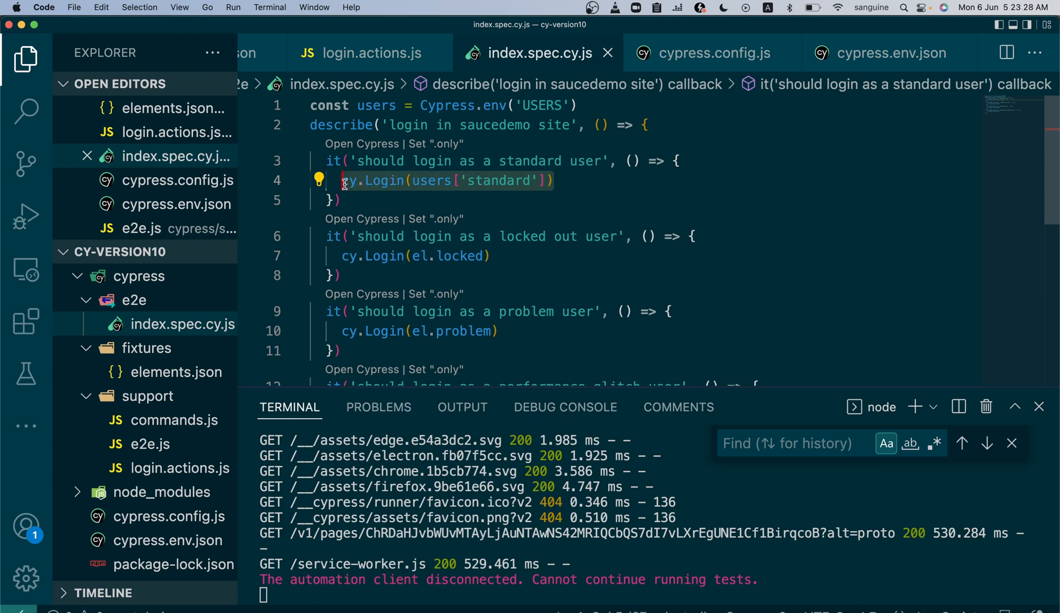
{"action": "left_click", "coordinate": [497, 255]}
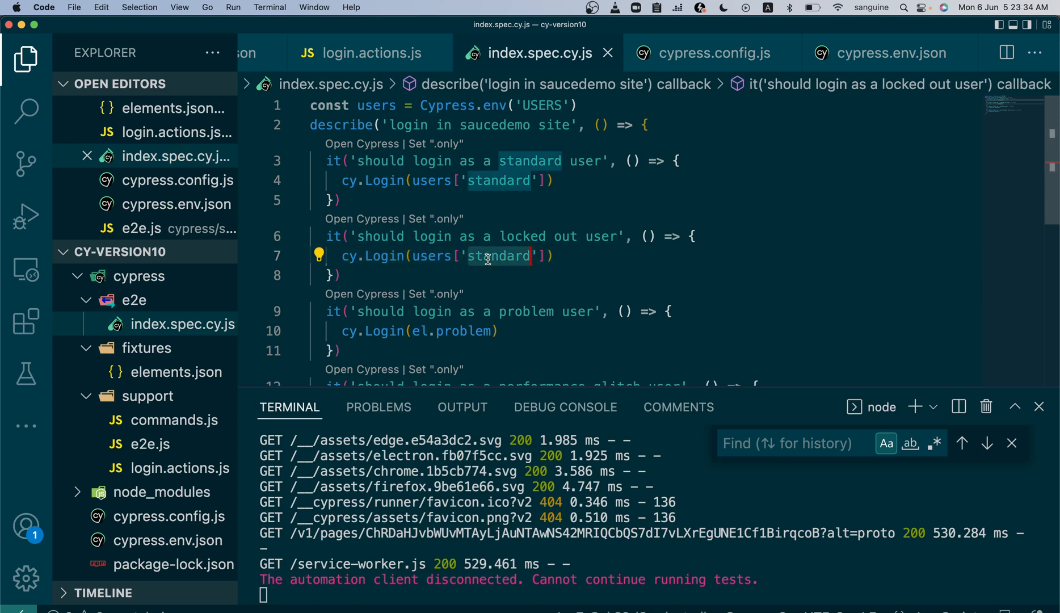
{"action": "type", "text": "locked"}
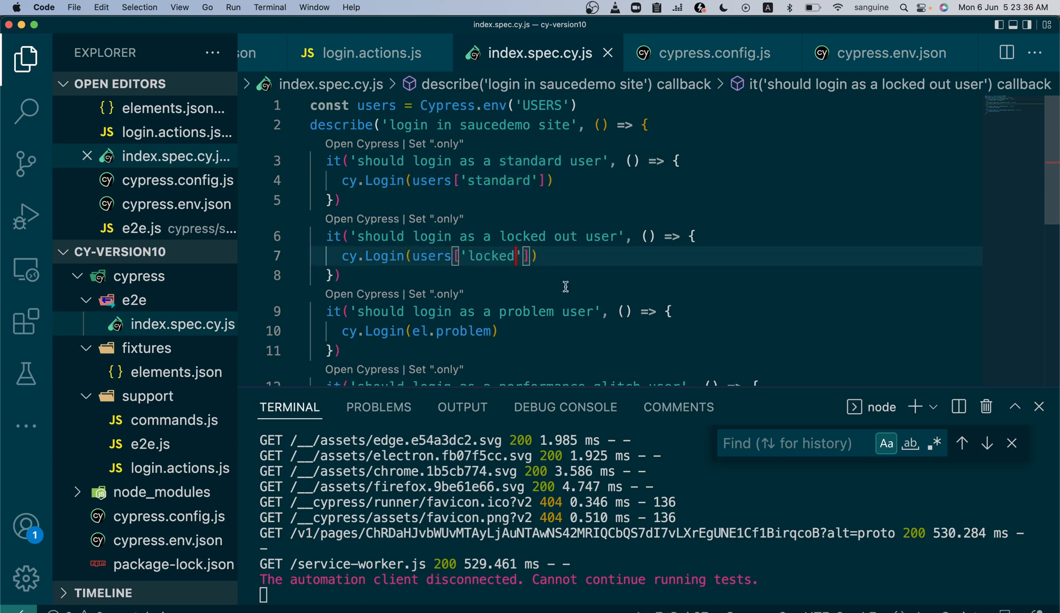
Step: Make the remaining tests call cy.Login(users['problem']) and cy.Login(users['glitch'])
{"action": "left_click", "coordinate": [341, 336]}
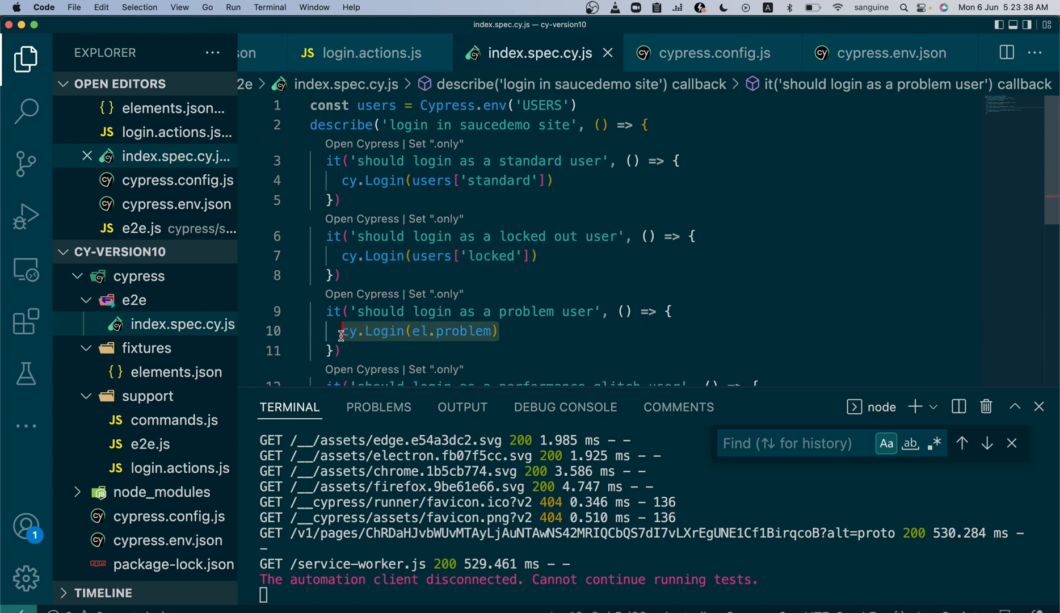
{"action": "type", "text": "users['standard']"}
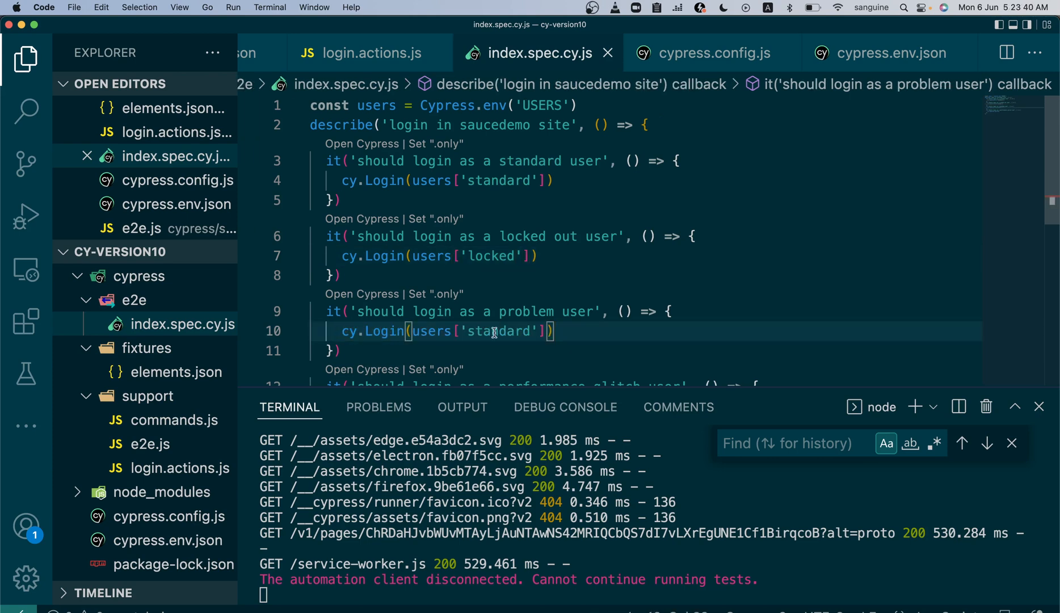
{"action": "type", "text": "pro"}
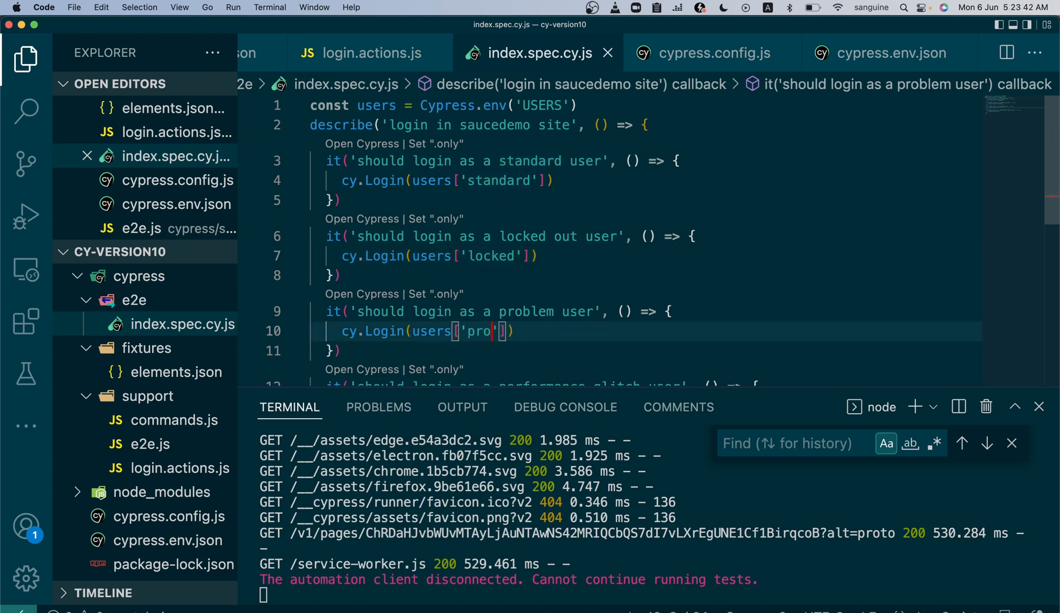
{"action": "type", "text": "blem"}
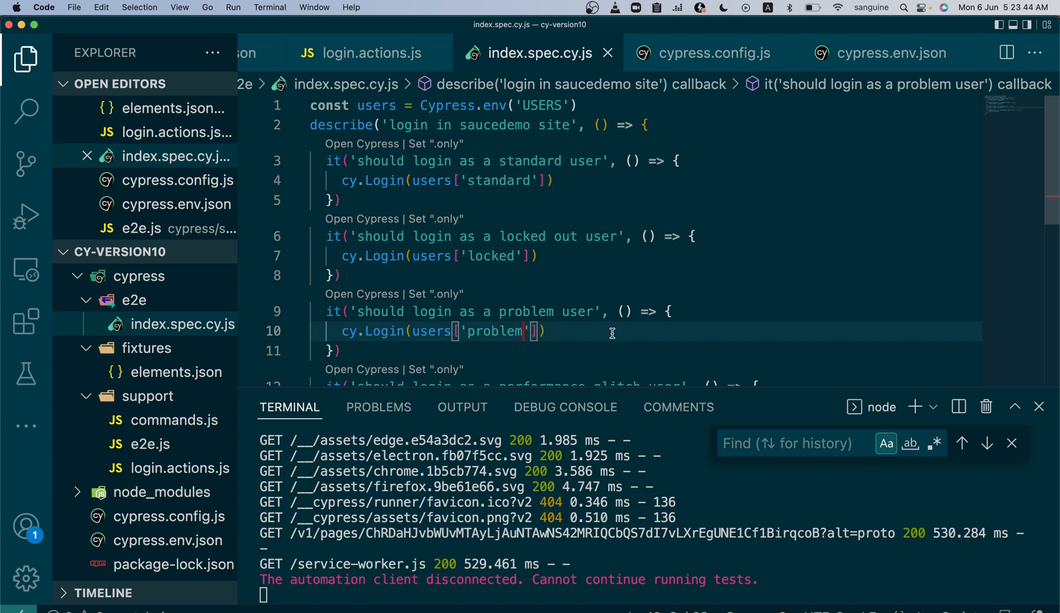
{"action": "scroll", "scroll_direction": "down", "scroll_amount": 3}
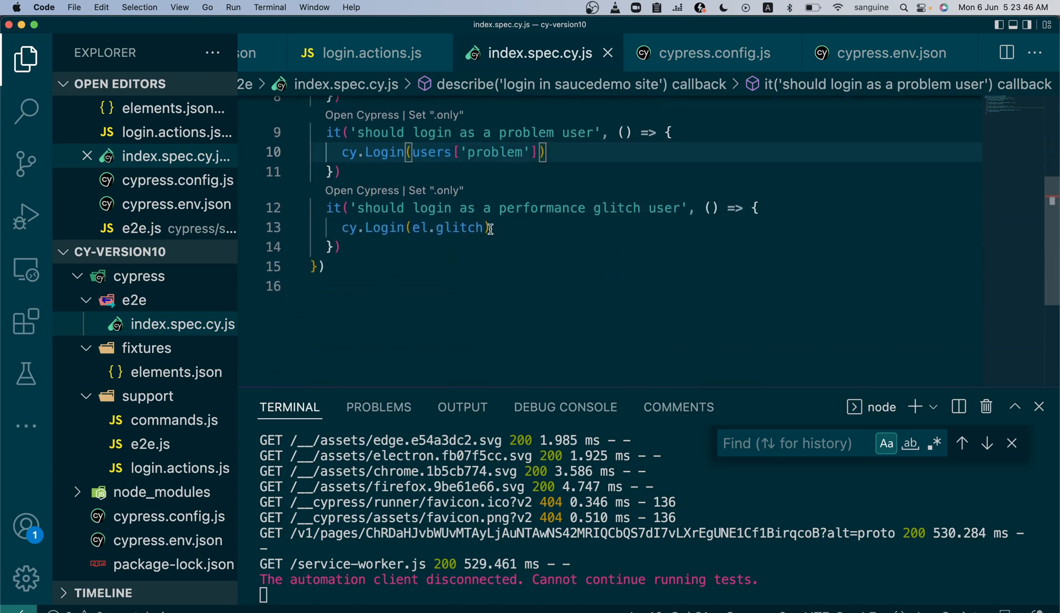
{"action": "left_click", "coordinate": [358, 228]}
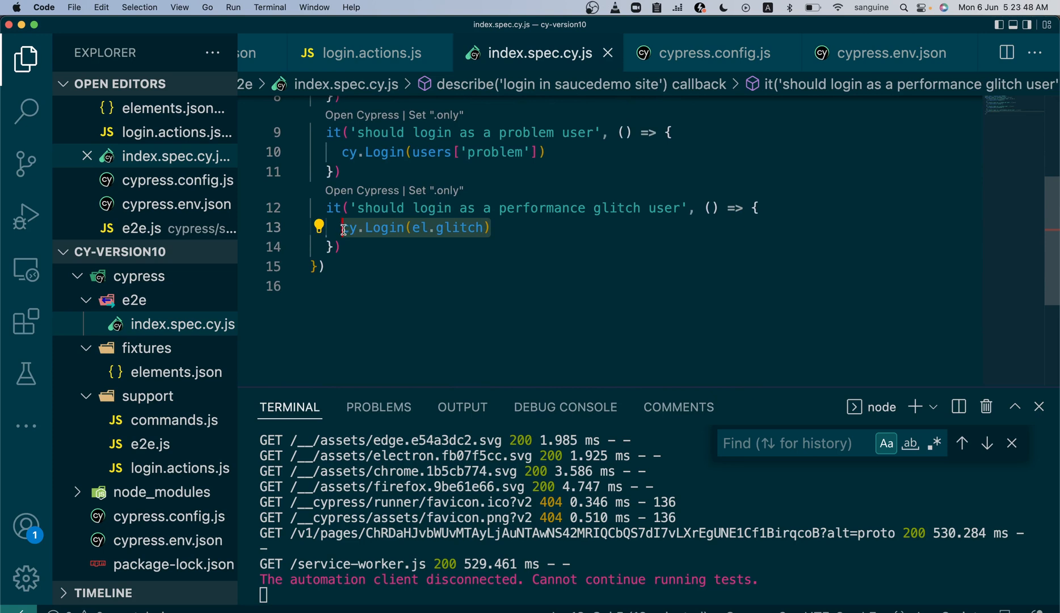
{"action": "type", "text": "users['standard']"}
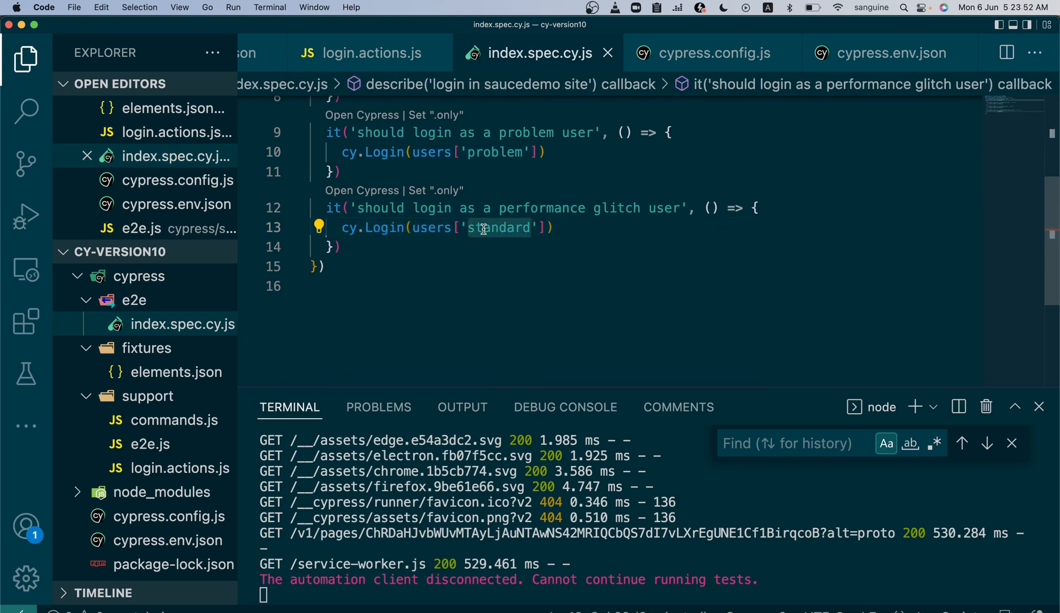
{"action": "type", "text": "glitch"}
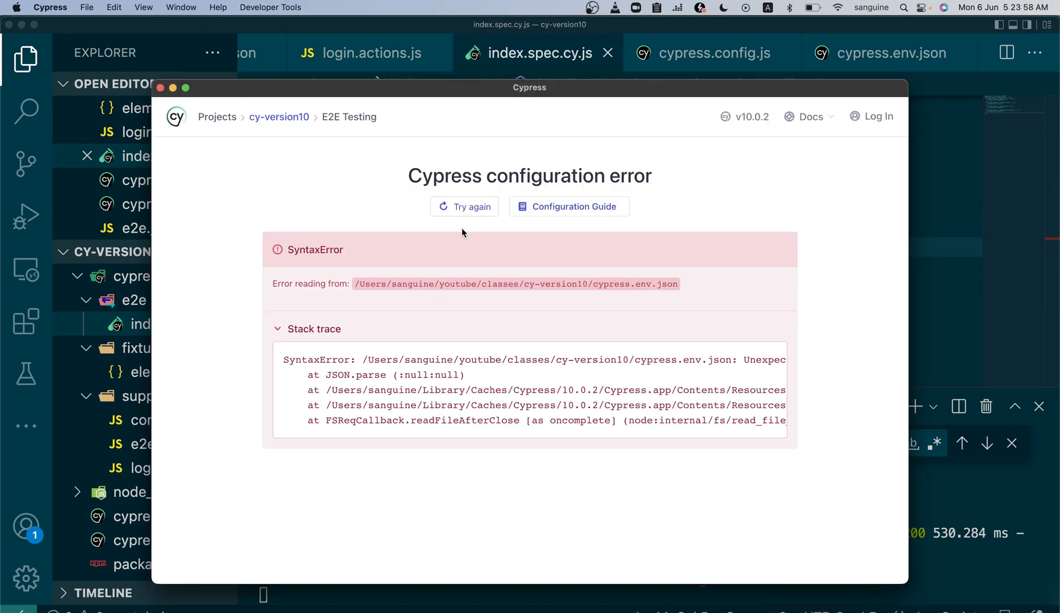
Step: Retry the Cypress config, run index.spec.cy.js with all four tests passing, and return to VS Code
{"action": "left_click", "coordinate": [464, 206]}
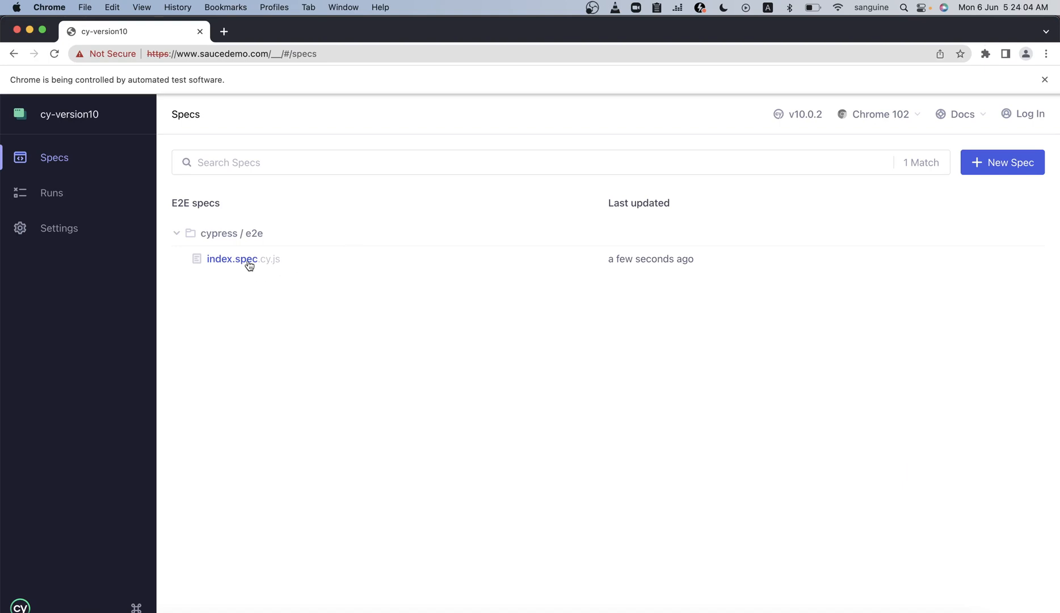
{"action": "left_click", "coordinate": [232, 259]}
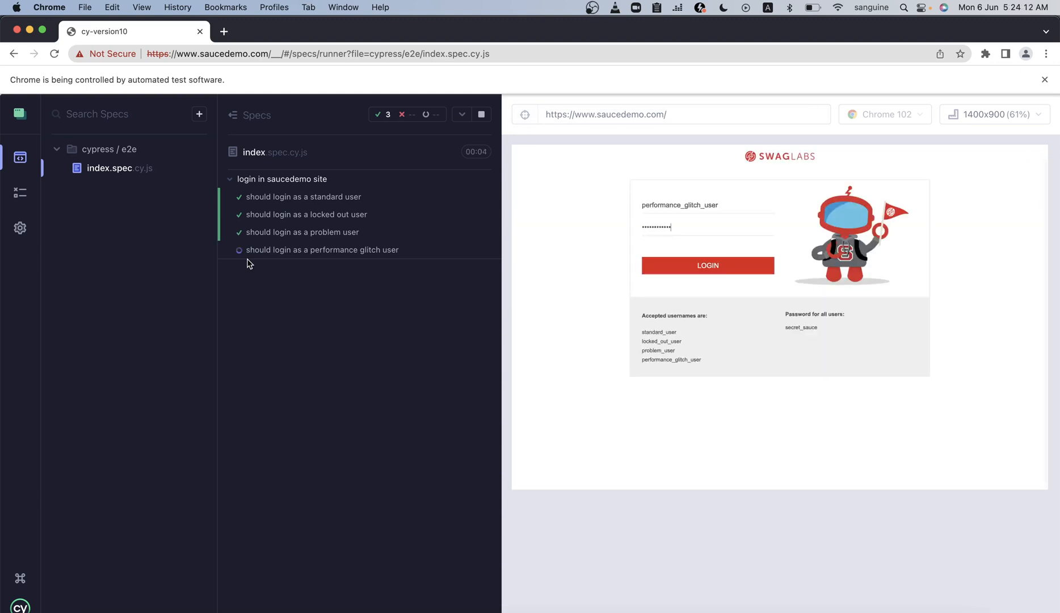
{"action": "mouse_move", "coordinate": [352, 388]}
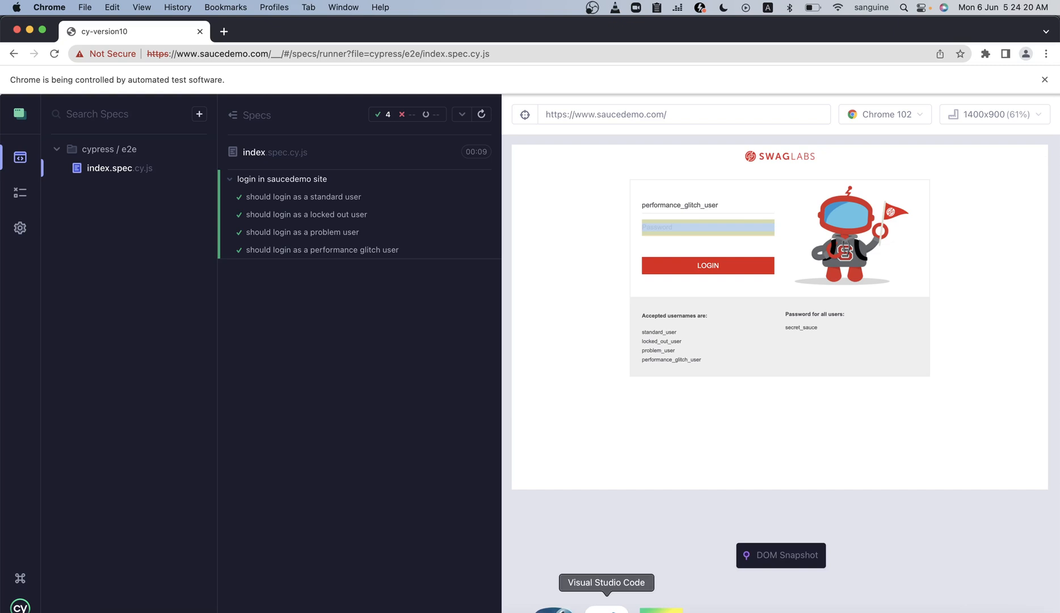
{"action": "left_click", "coordinate": [605, 608]}
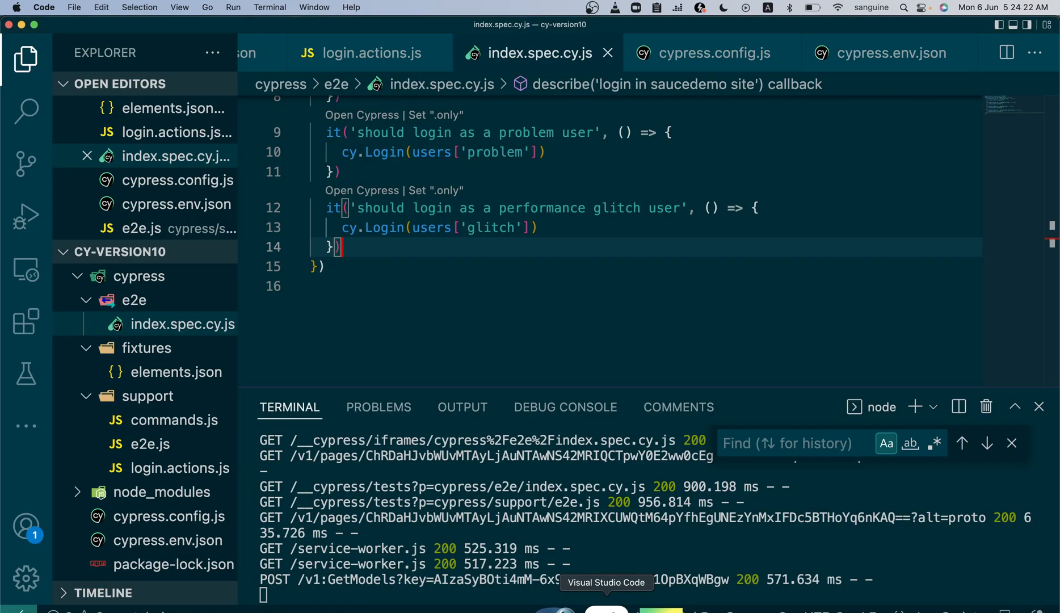